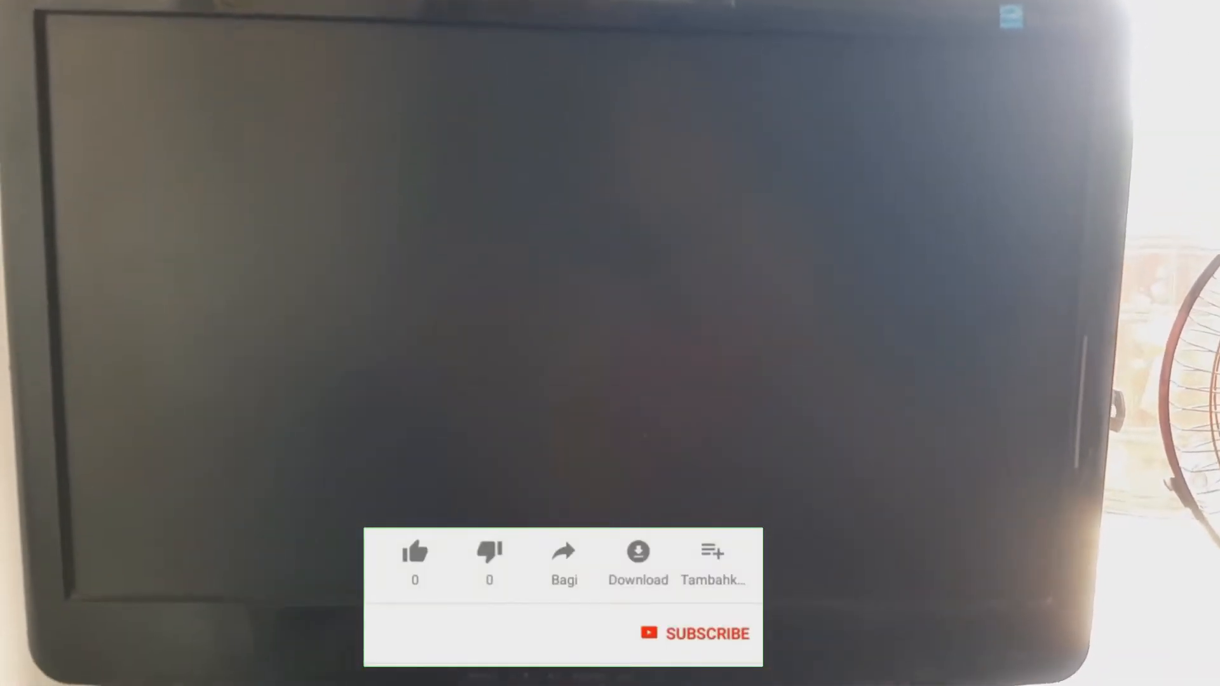
# Step: Like the video, bringing the like count to 1, and subscribe to the channel
pyautogui.click(415, 552)
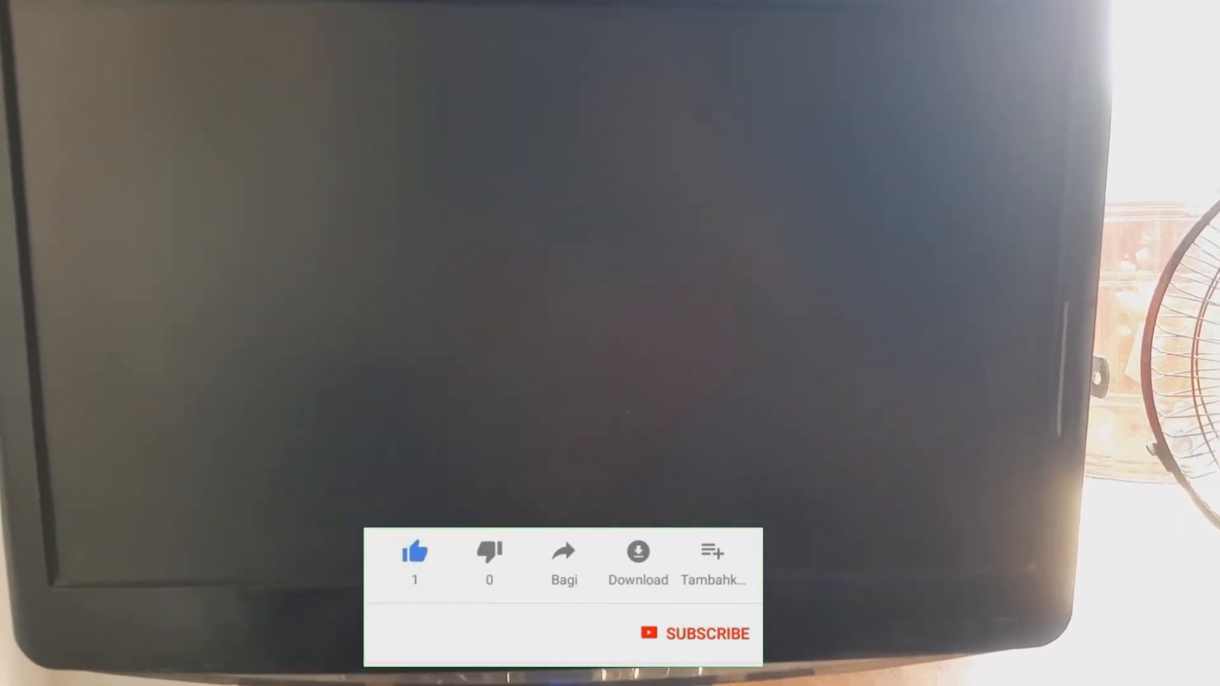
pyautogui.click(694, 633)
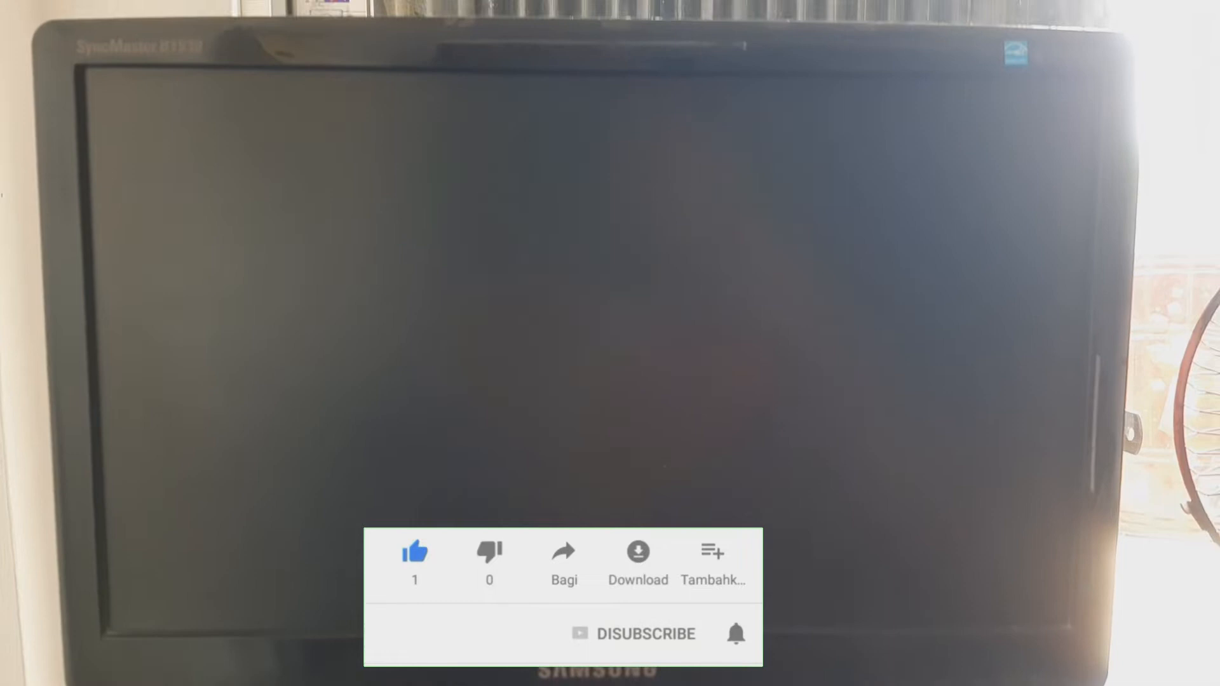